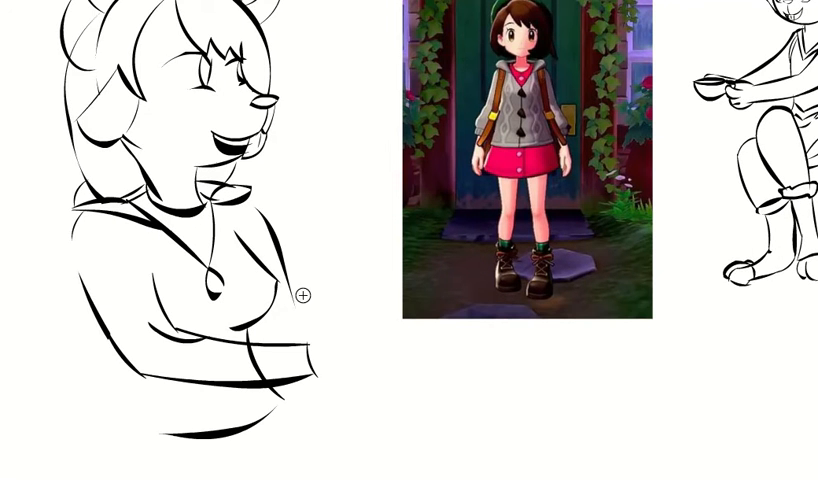
Ink black outlines of the trainer girl's hair, face and torso over the sketch.
scroll(down, 3)
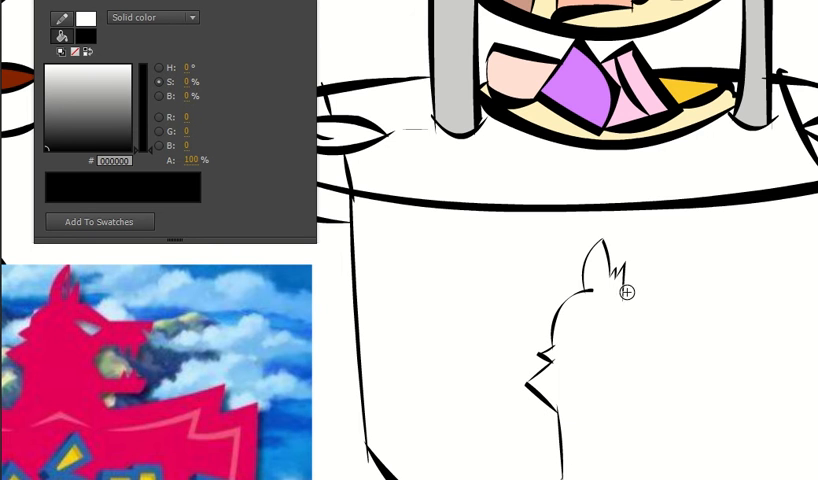
Ink Cinderace's head contour with pointed ears and open-mouthed snout.
drag(618, 292, 710, 396)
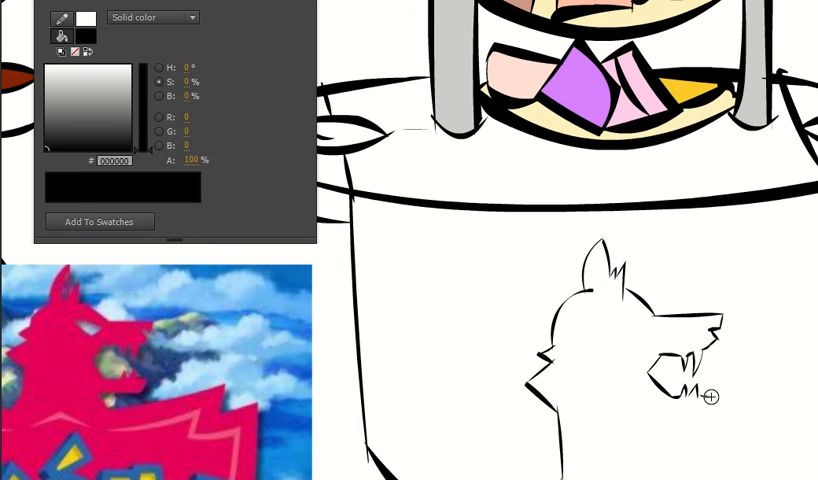